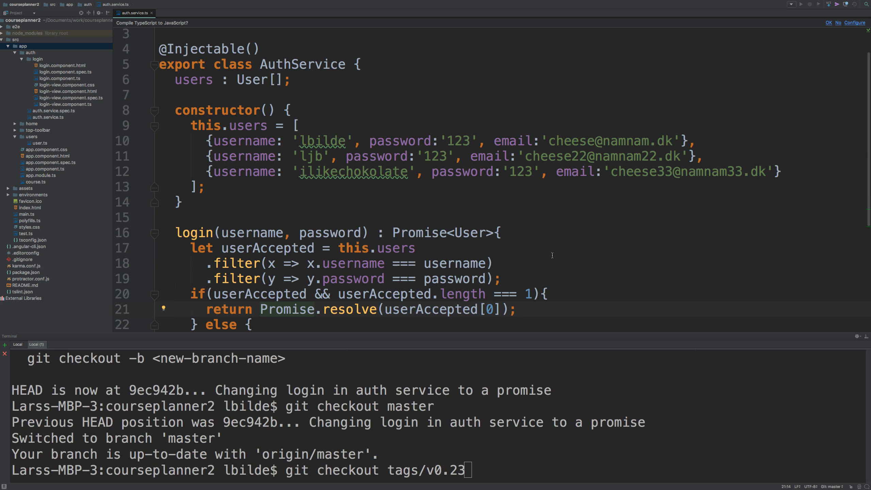
pyautogui.moveTo(383, 253)
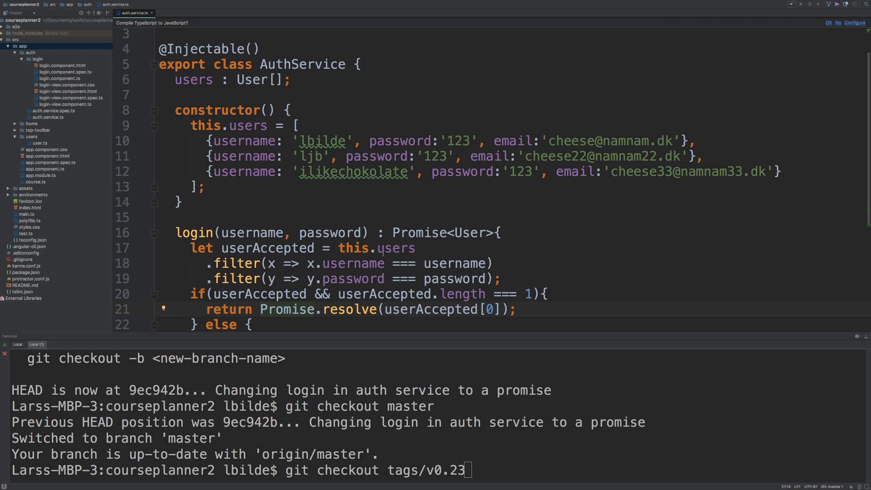
# Change login's return type from Promise<User> to Observable<User> and import Observable from rxjs
pyautogui.doubleClick(417, 232)
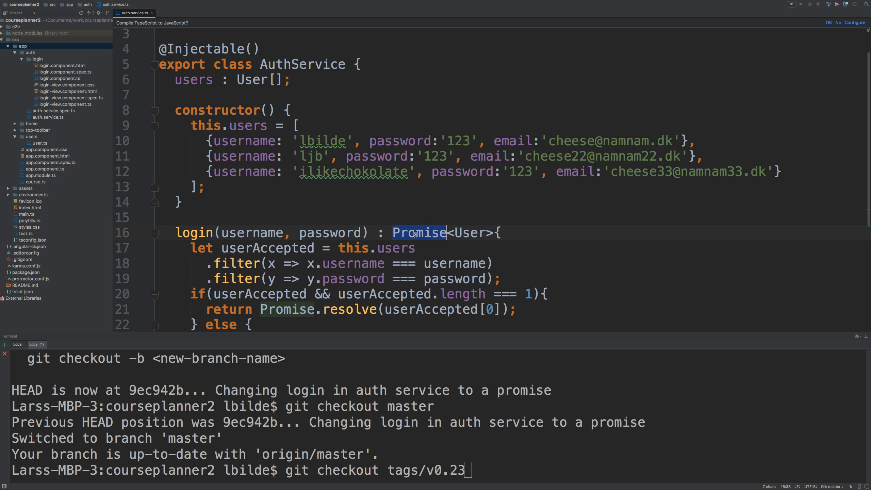
pyautogui.write('Observabl')
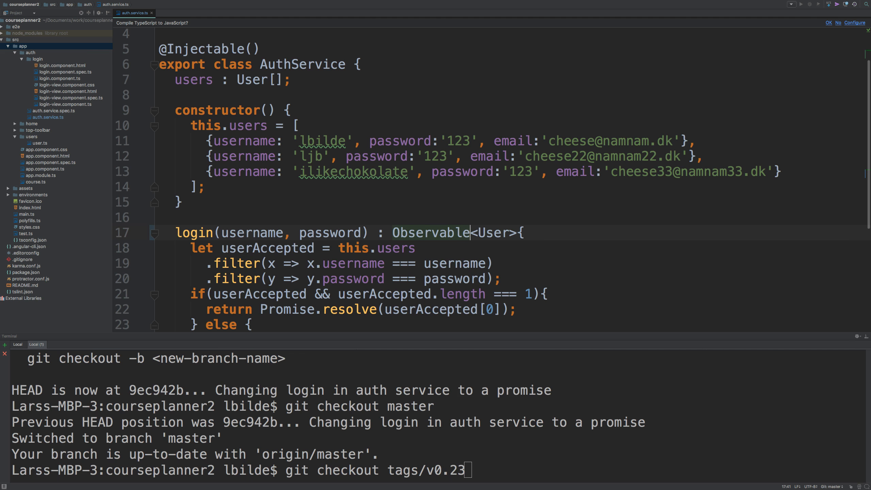
pyautogui.doubleClick(429, 232)
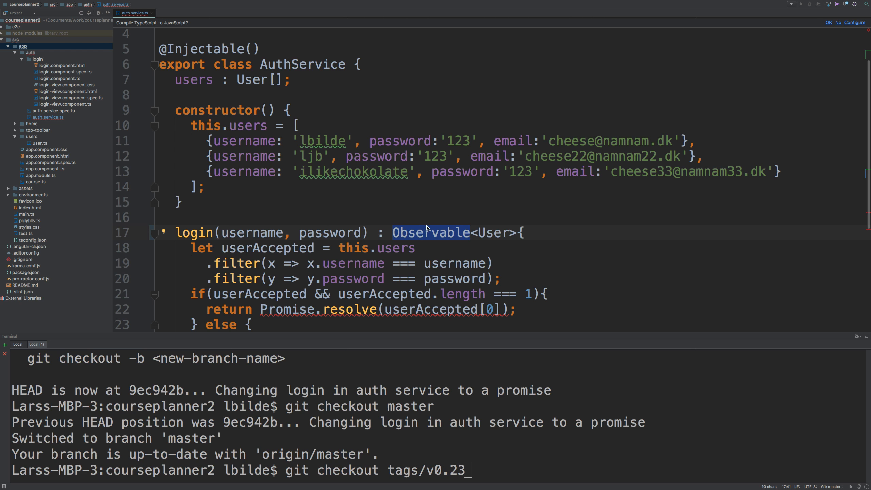
pyautogui.scroll(3)
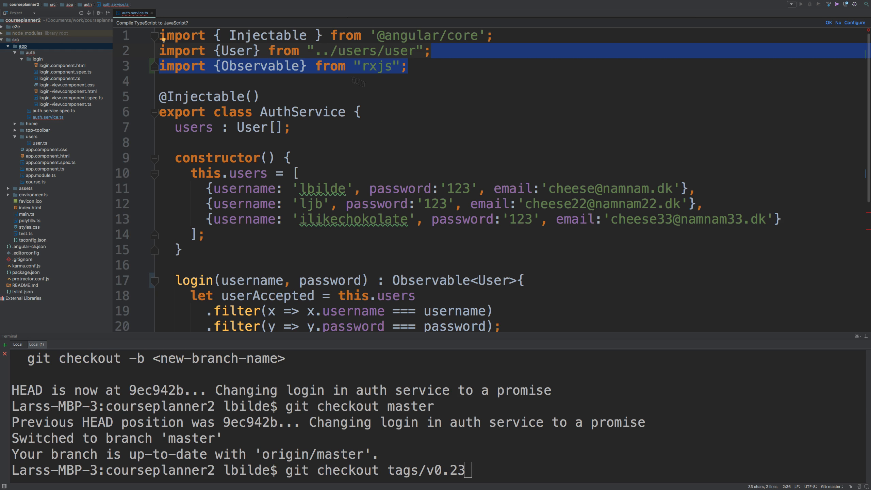
pyautogui.moveTo(379, 127)
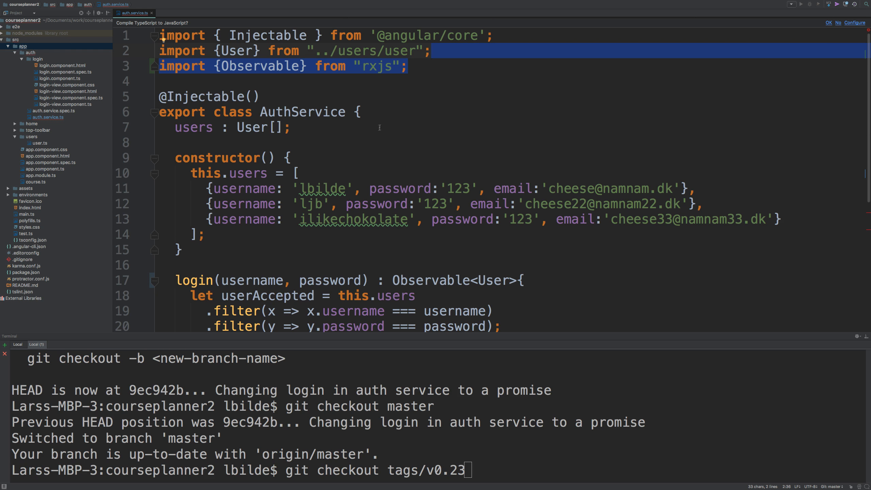
pyautogui.moveTo(419, 154)
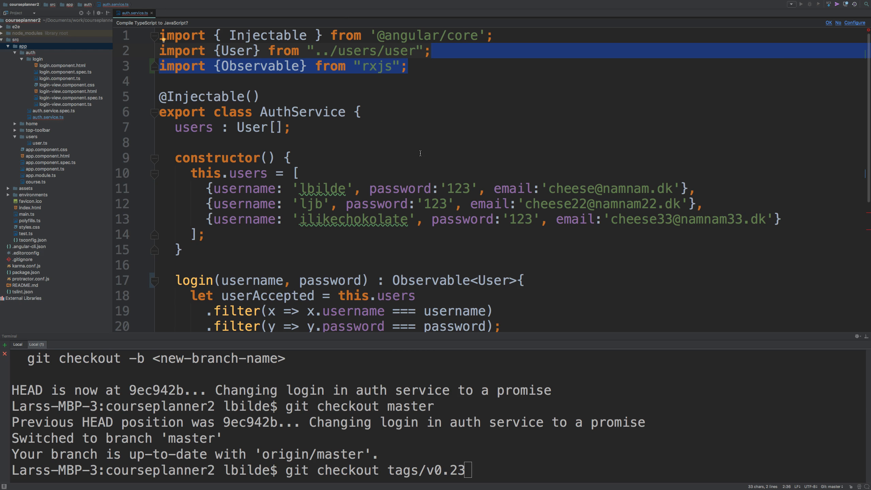
# Replace both Promise.resolve calls with Observable.of for userAccepted[0] and null
pyautogui.scroll(-3)
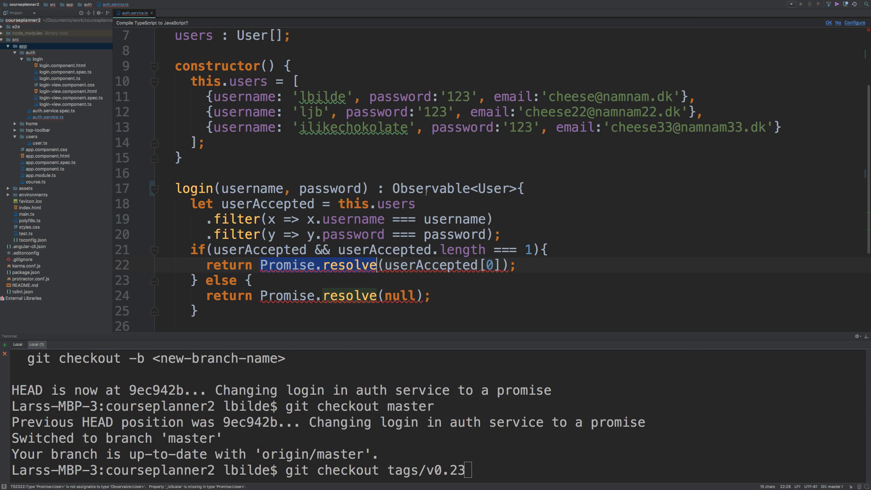
pyautogui.doubleClick(429, 188)
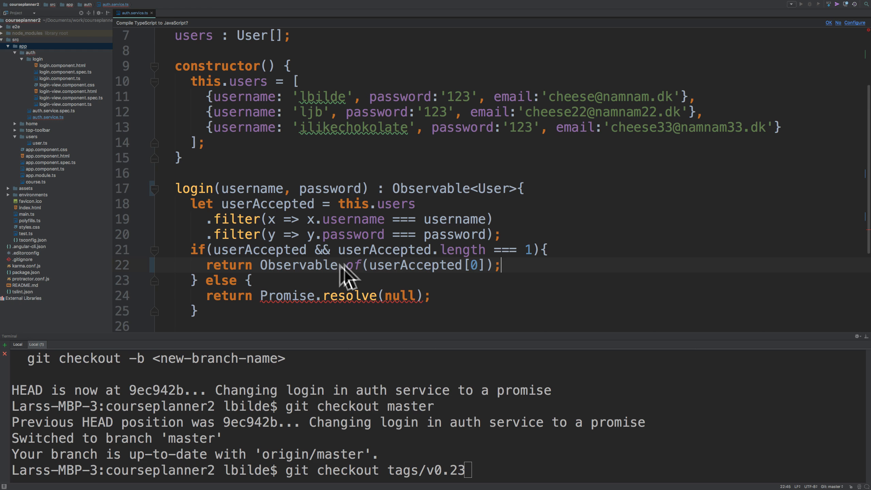
pyautogui.doubleClick(305, 265)
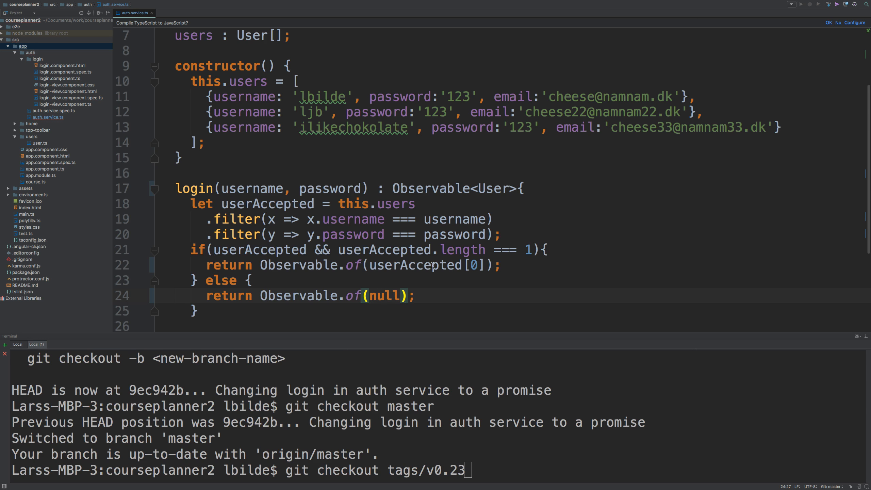
pyautogui.click(250, 279)
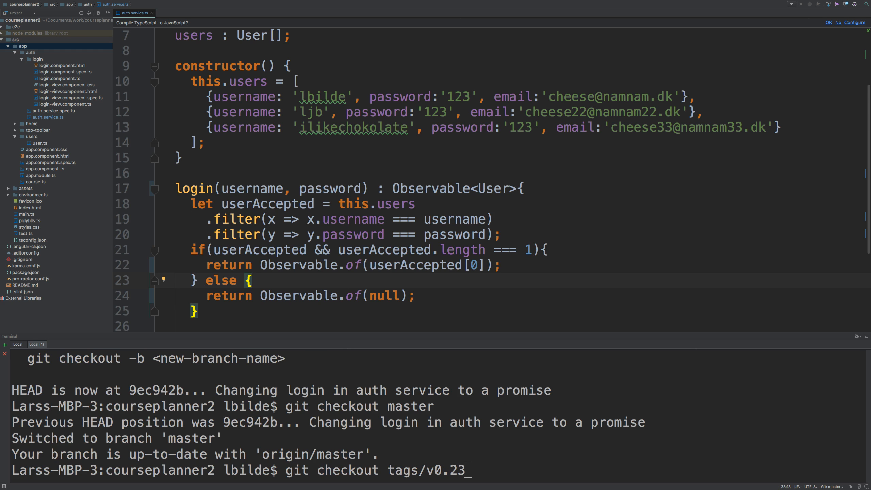
pyautogui.moveTo(537, 237)
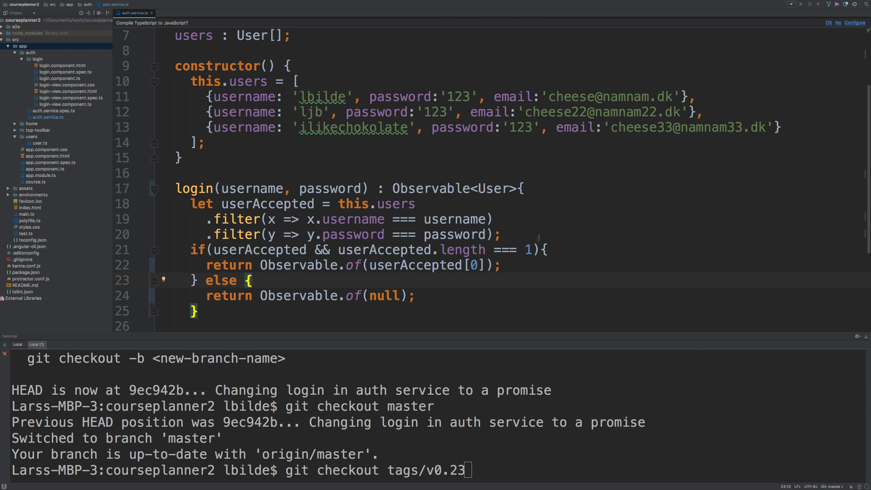
pyautogui.moveTo(393, 237)
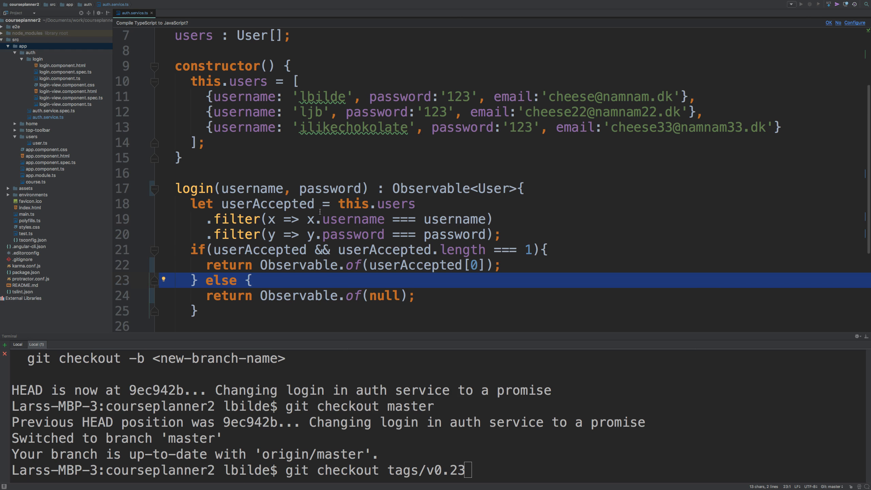
# In login.component.ts, change .then to .subscribe on the authService.login call
pyautogui.click(58, 78)
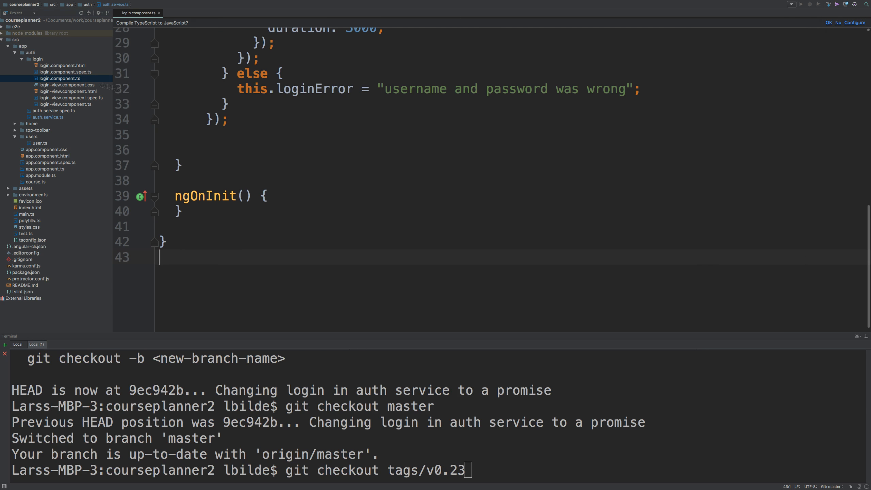
pyautogui.scroll(3)
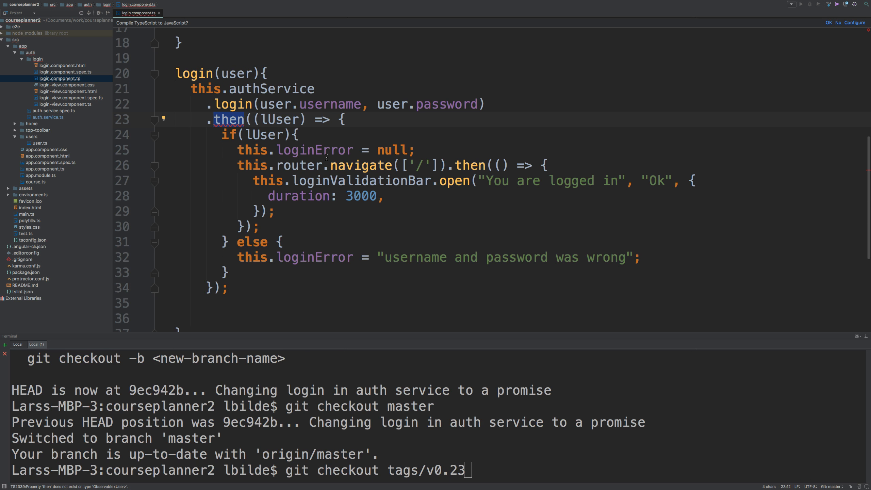
pyautogui.write('subscribe')
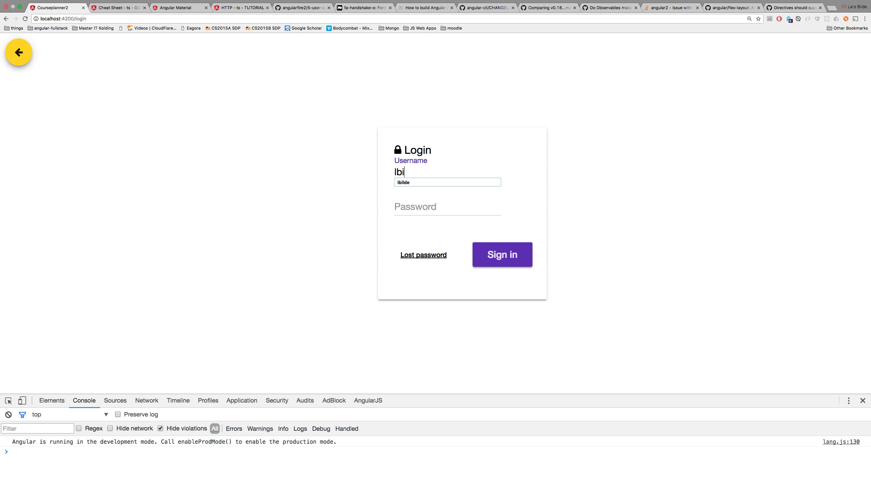
# Sign in with the saved username in Courseplanner2, then return to the login page
pyautogui.click(501, 254)
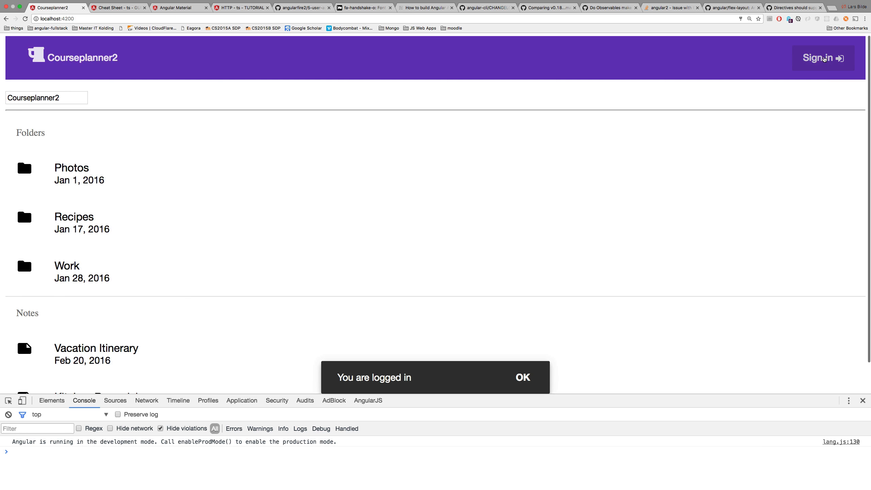
pyautogui.click(822, 58)
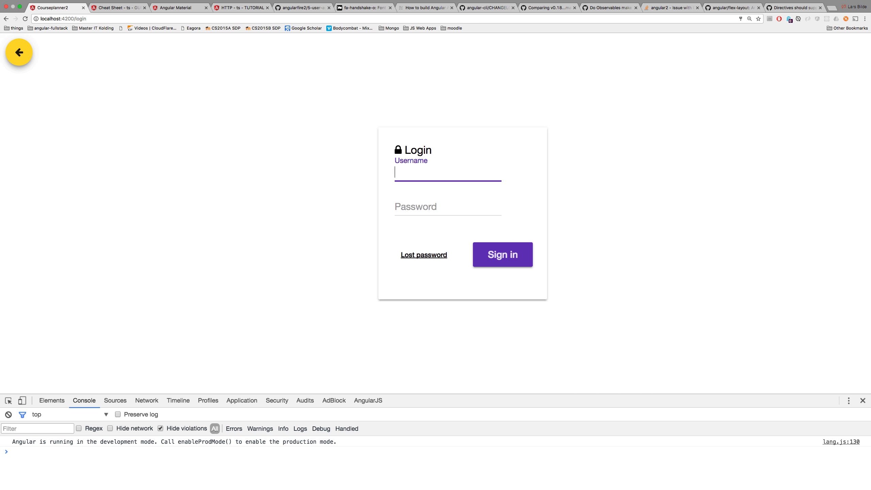
pyautogui.write('lbilde$ git checkout tags/v0.23')
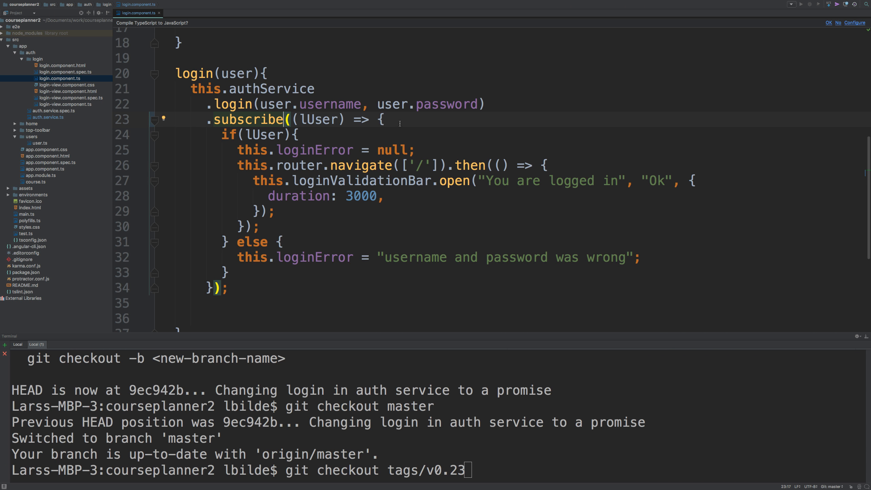
# Insert .delay(50) between the login call and .subscribe in login.component.ts
pyautogui.write('delay(')
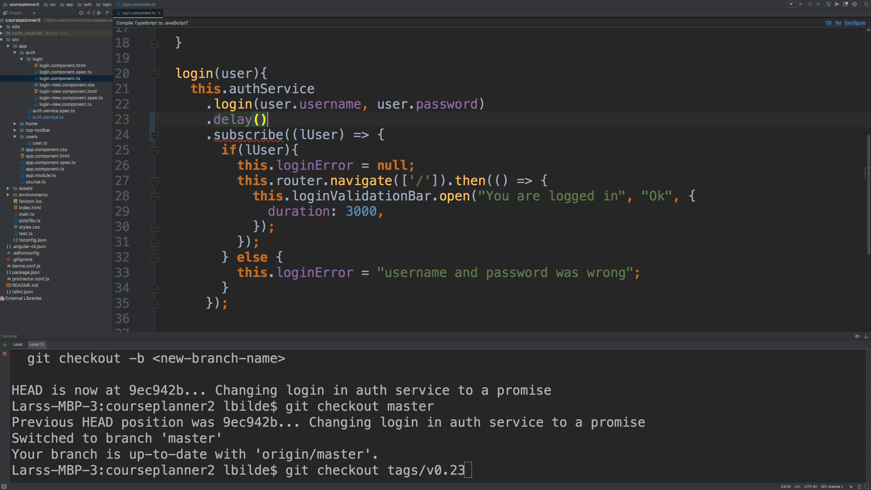
pyautogui.write('50')
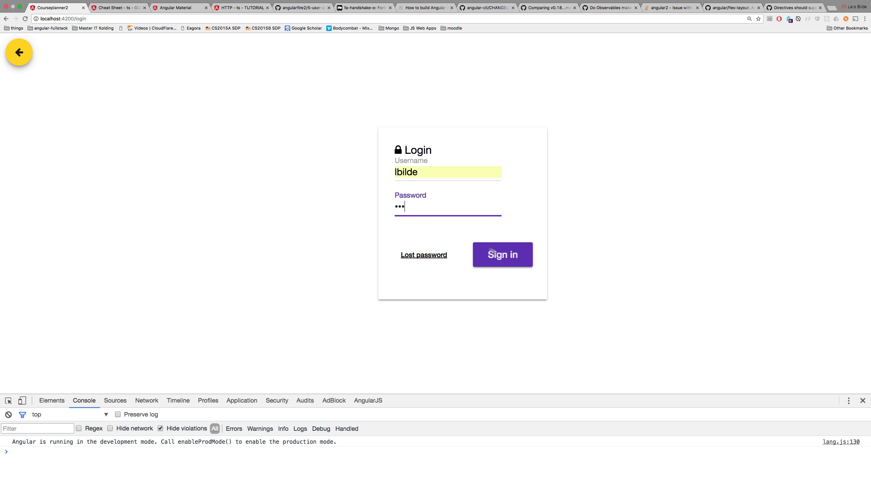
# Submit the Courseplanner2 login form and reach the home page with folders and notes
pyautogui.click(502, 254)
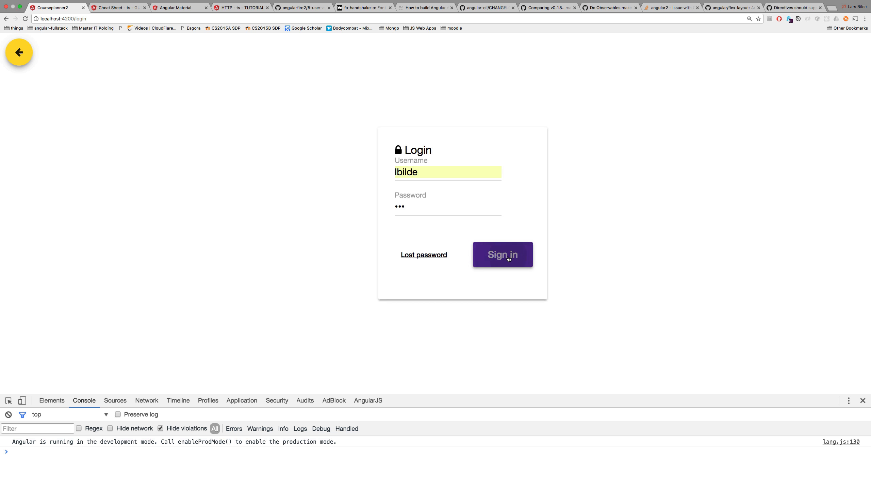
pyautogui.moveTo(833, 295)
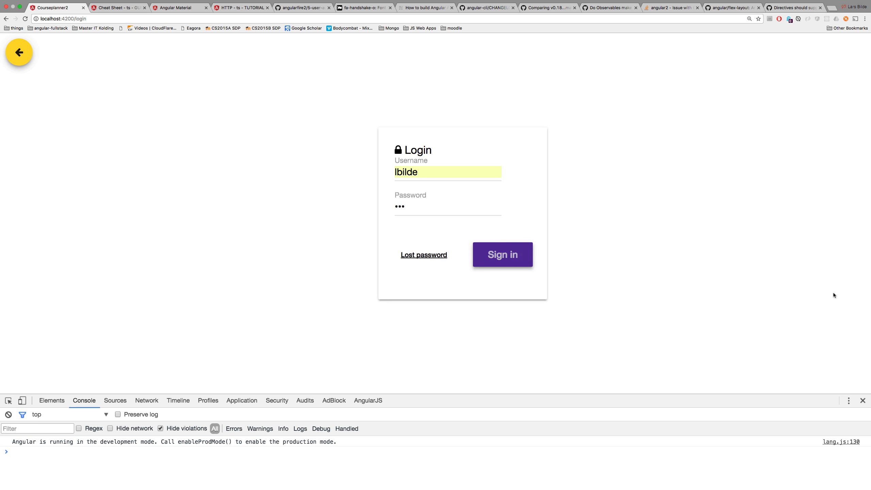
pyautogui.click(501, 255)
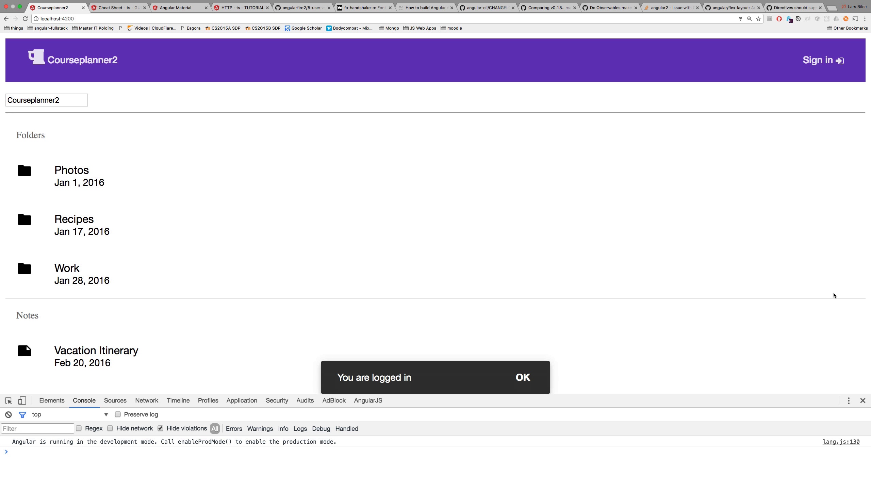
pyautogui.click(521, 377)
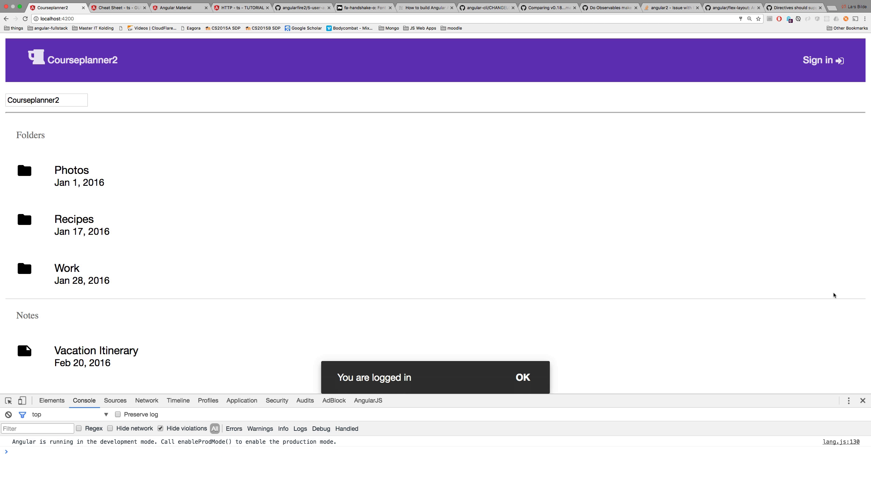
pyautogui.click(521, 377)
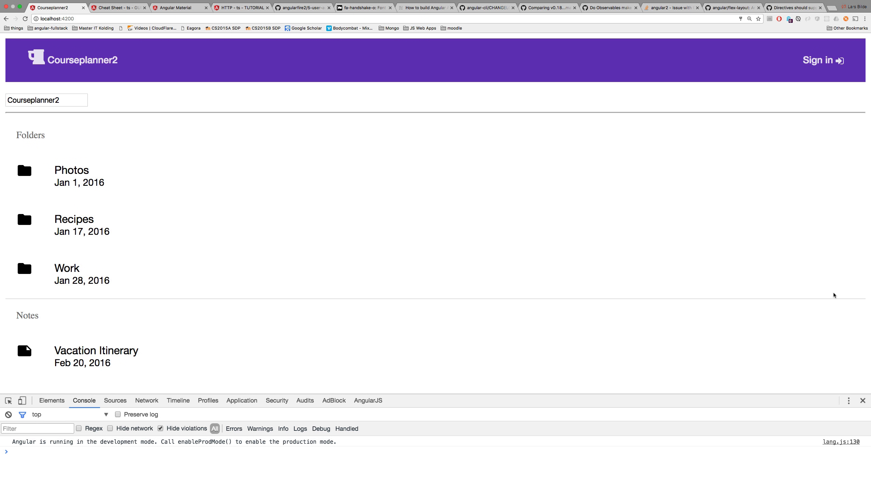